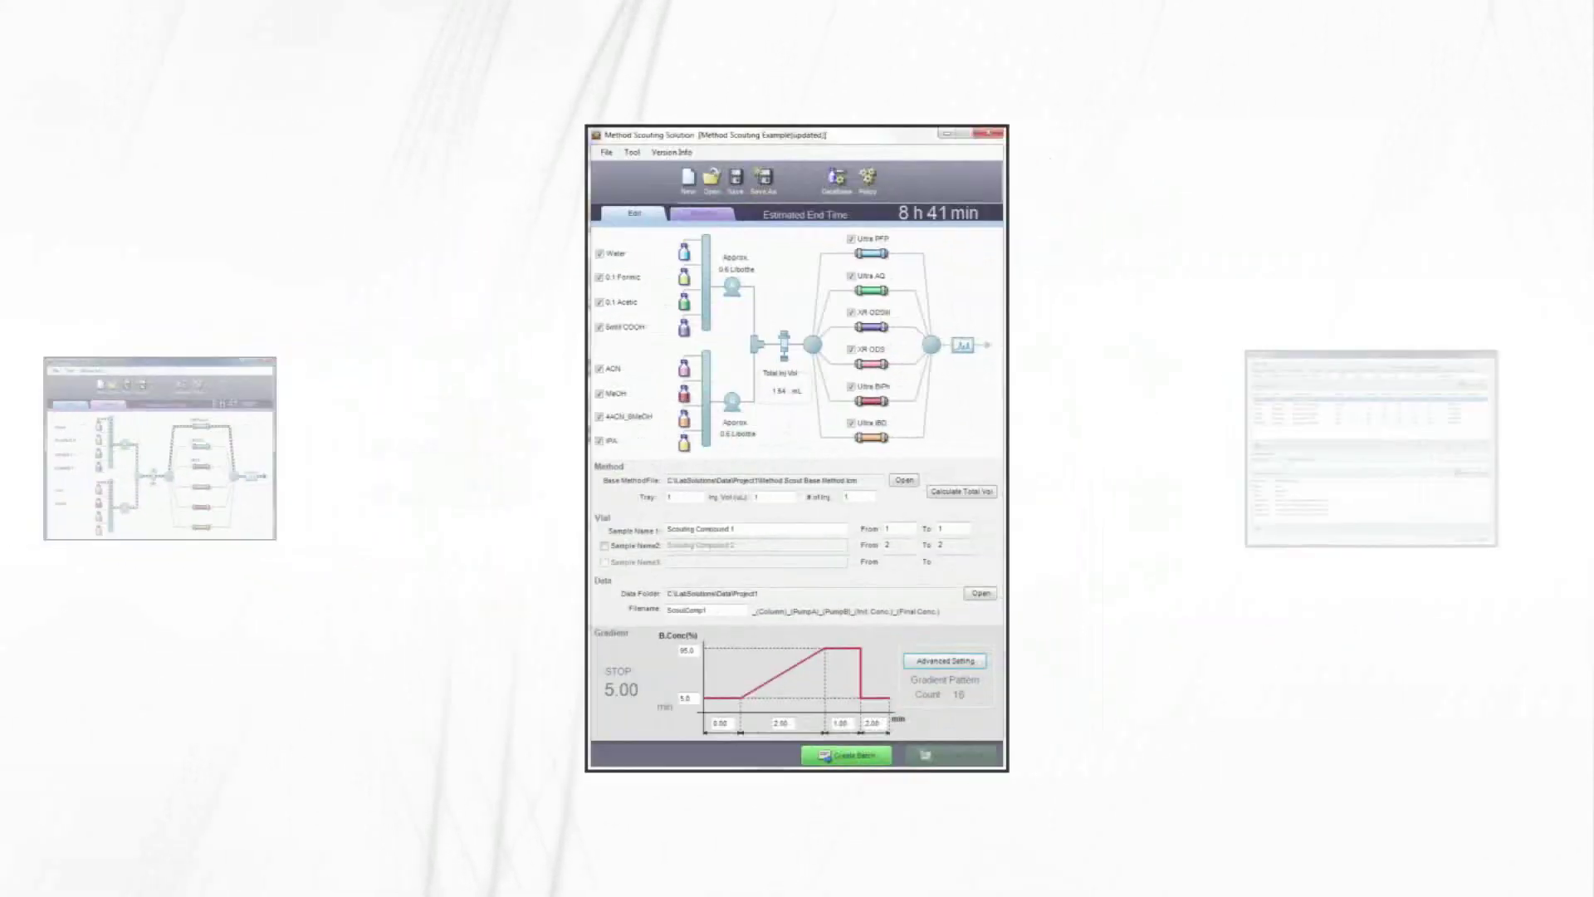
Advance the carousel to the Column/Mobile Phase List showing available columns and mobile phases
{"action": "left_click", "coordinate": [838, 181]}
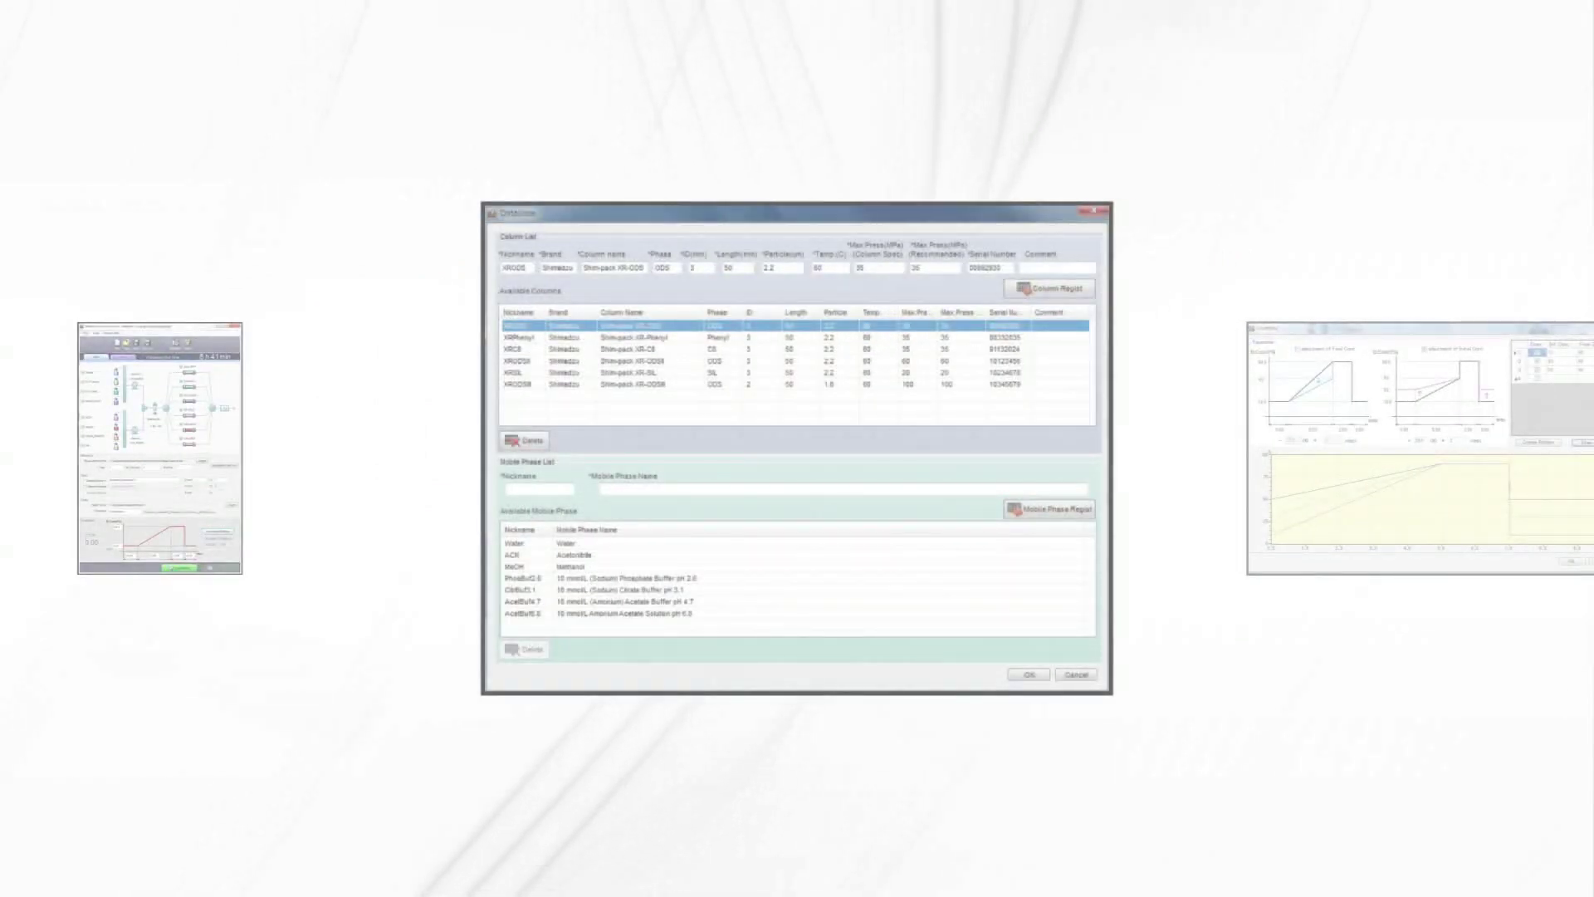